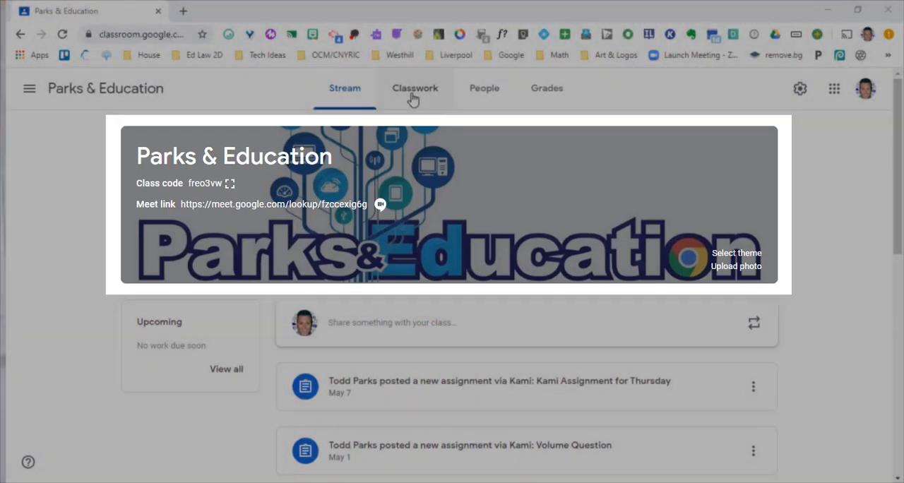
# Step: Show the Parks & Education classwork list with the Week 1 Math assignments, Jump Counting Worksheet to Math Project
pyautogui.click(415, 88)
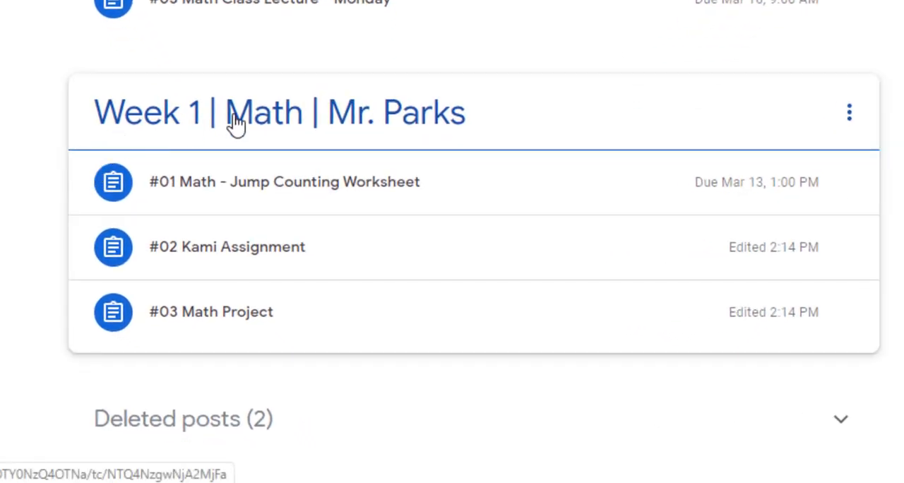
pyautogui.click(284, 181)
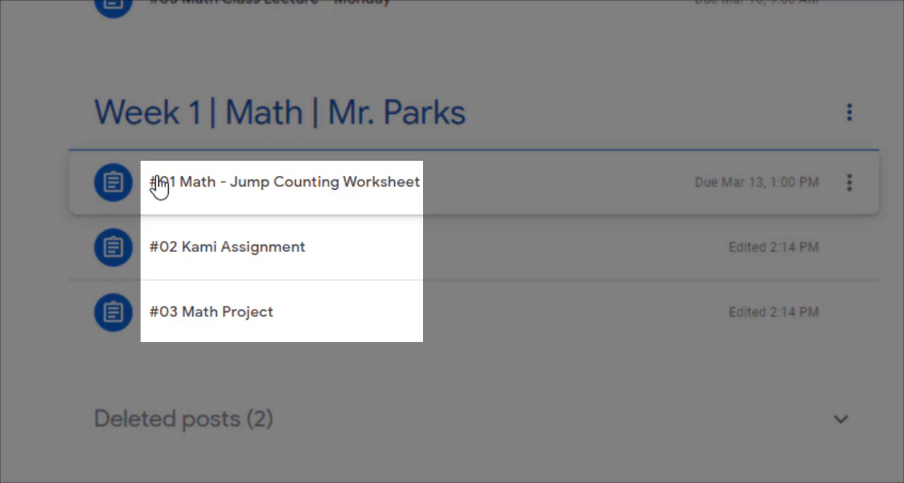
pyautogui.moveTo(161, 231)
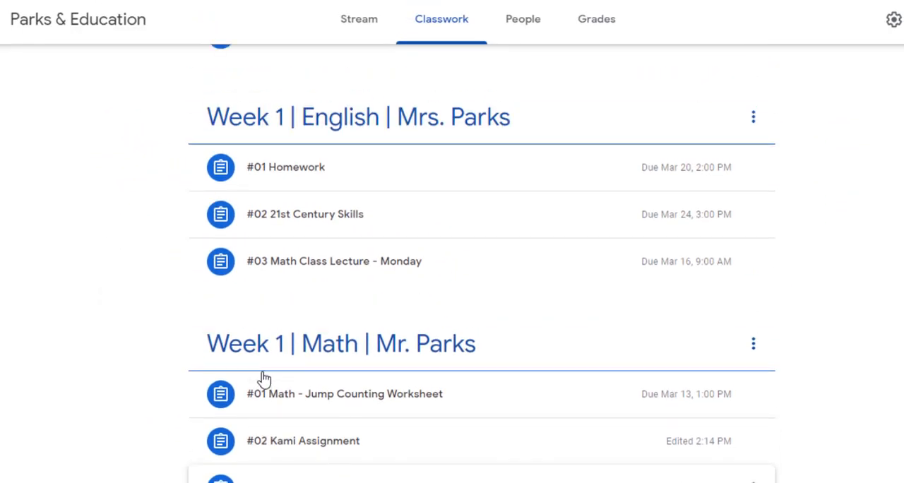
pyautogui.moveTo(379, 145)
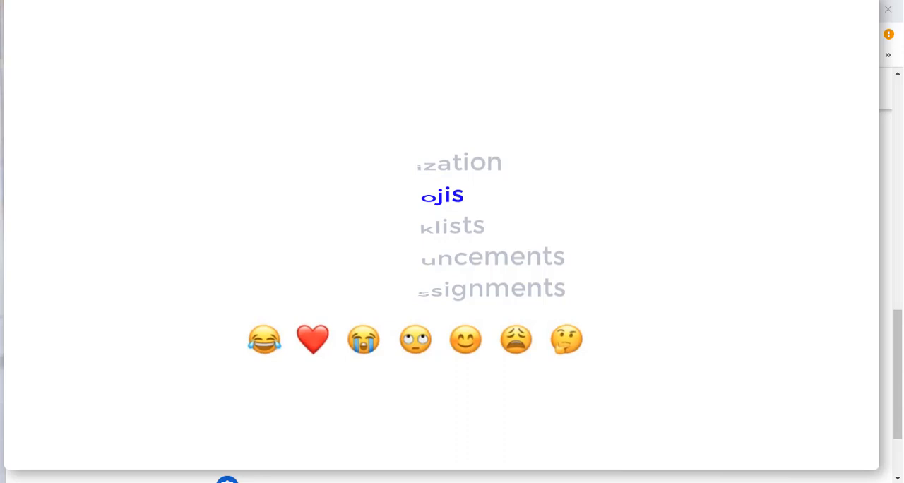
pyautogui.moveTo(340, 51)
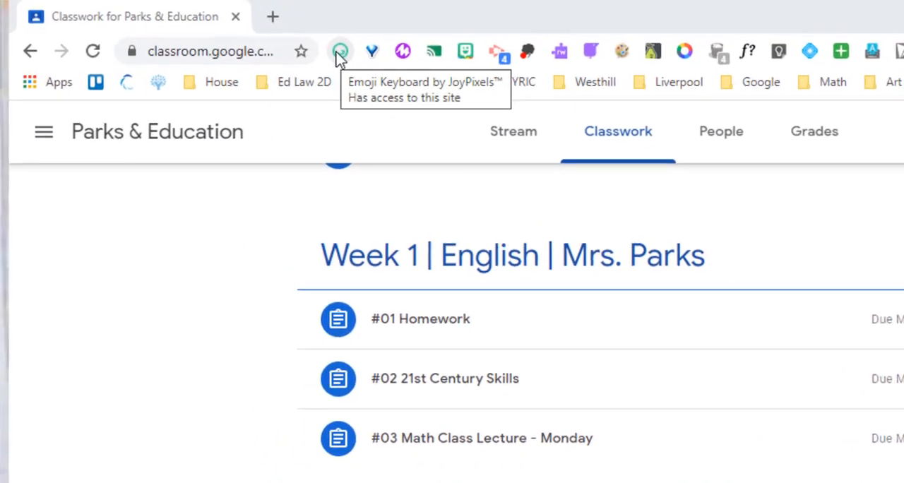
pyautogui.click(340, 51)
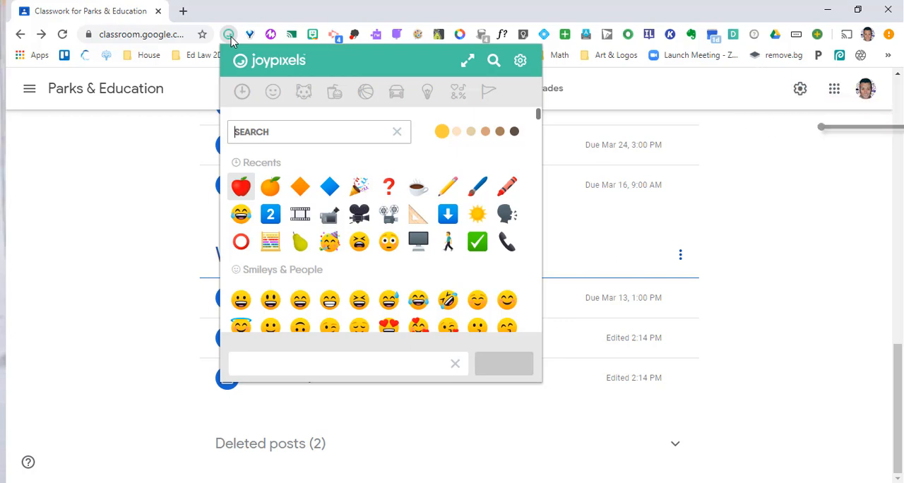
pyautogui.scroll(-3)
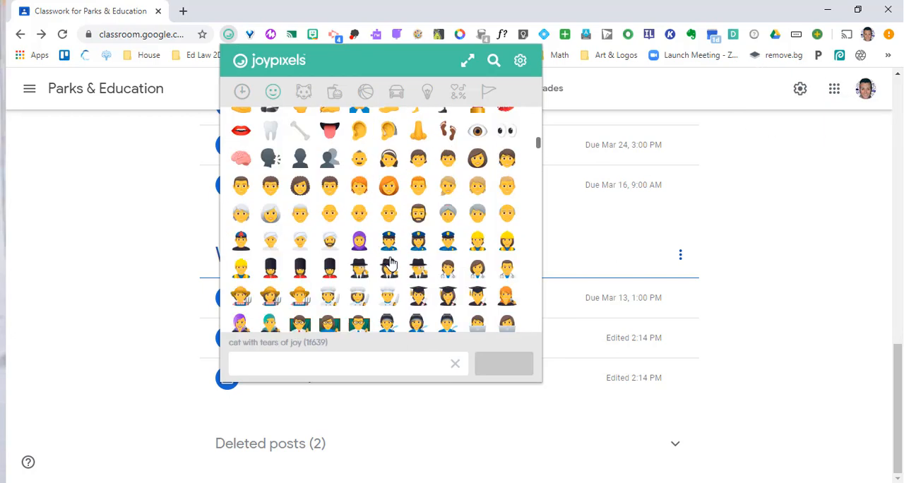
pyautogui.click(303, 92)
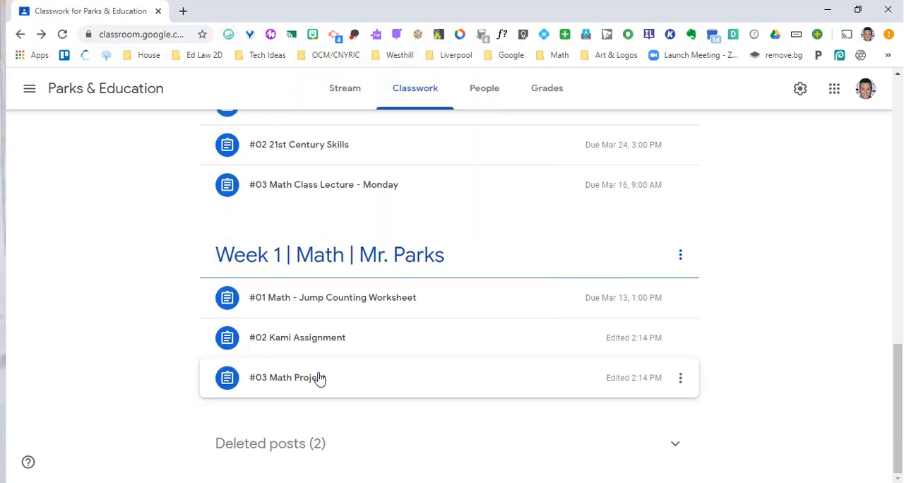
# Step: Add a triangle ruler emoji to the #03 Math Project title and save it
pyautogui.click(680, 377)
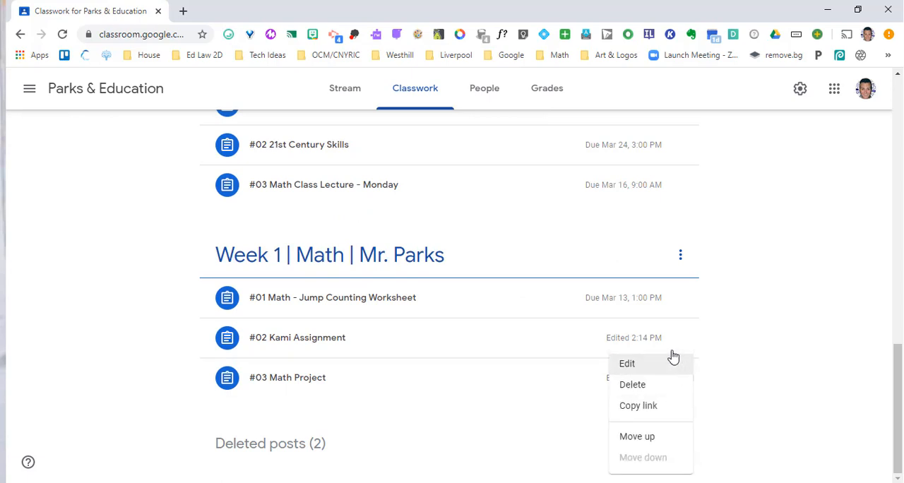
pyautogui.click(626, 363)
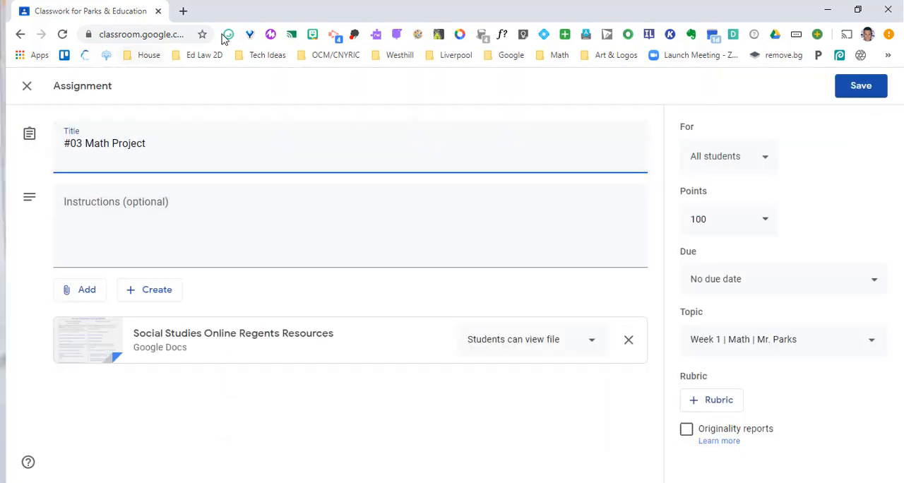
pyautogui.click(227, 34)
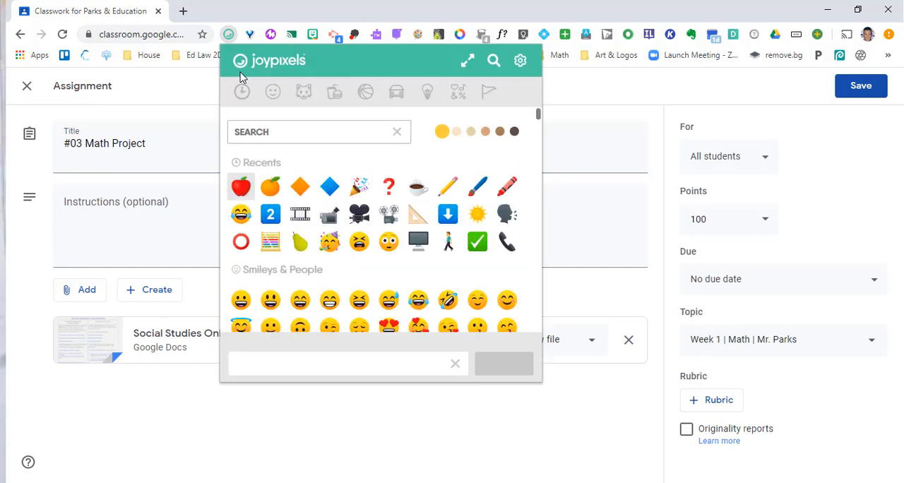
pyautogui.moveTo(314, 171)
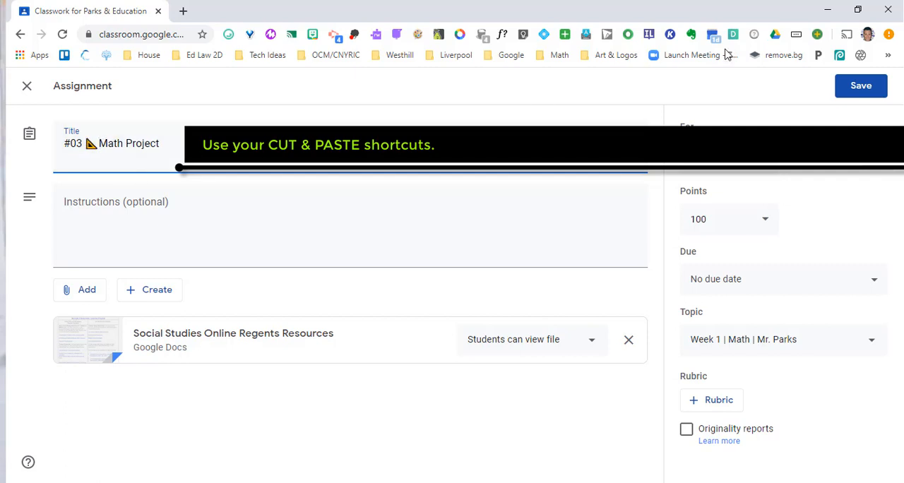
pyautogui.click(860, 86)
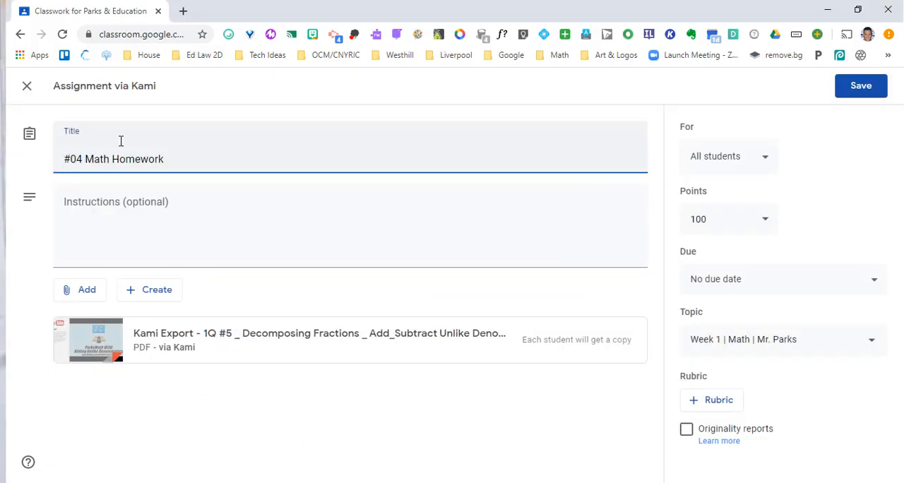
# Step: Add a paper-and-pencil emoji to the #04 Math Homework title and save it
pyautogui.click(860, 85)
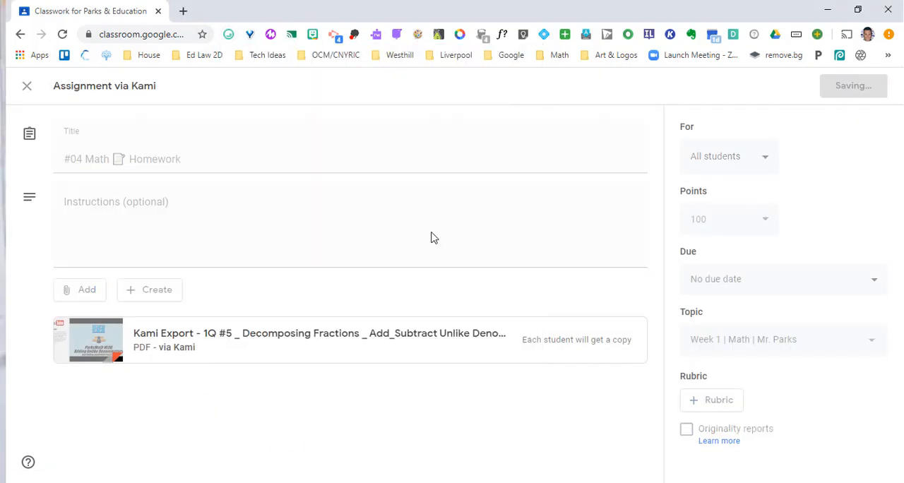
pyautogui.click(860, 85)
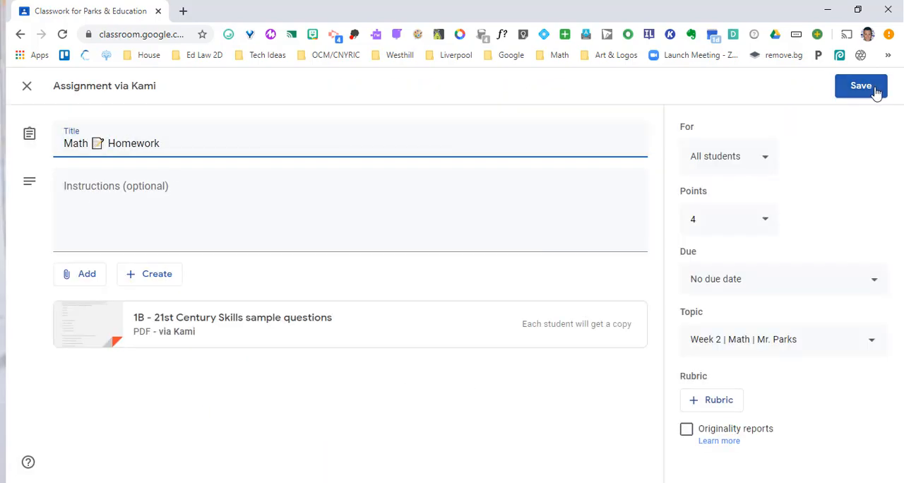
pyautogui.click(860, 86)
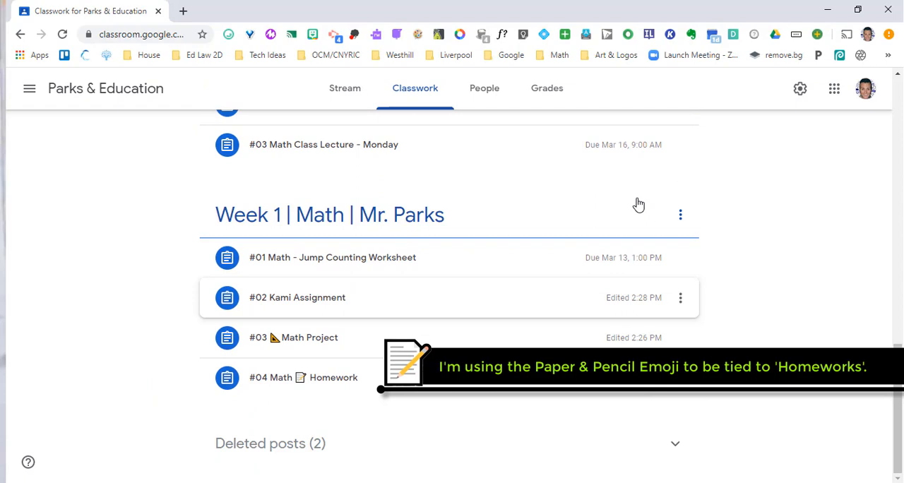
# Step: Rename the Week 1 | Math | Mr. Parks topic with a sun emoji after 'Week 1'
pyautogui.click(679, 214)
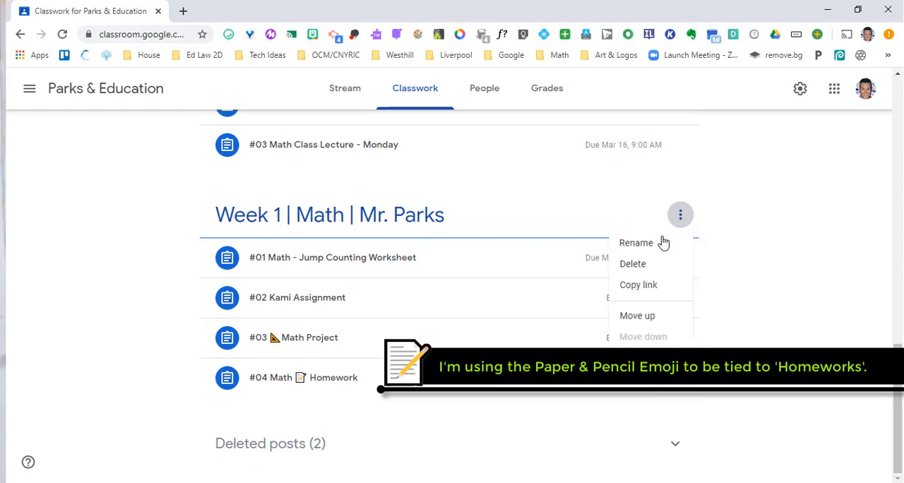
pyautogui.click(635, 242)
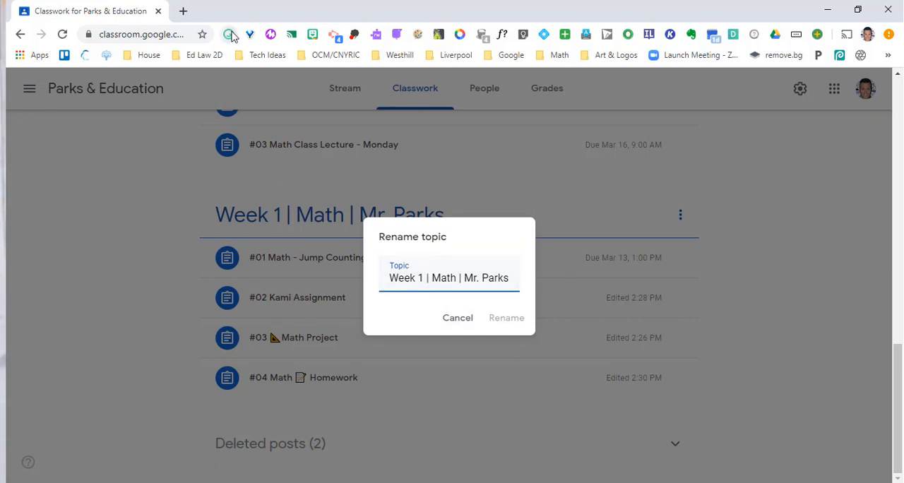
pyautogui.click(228, 34)
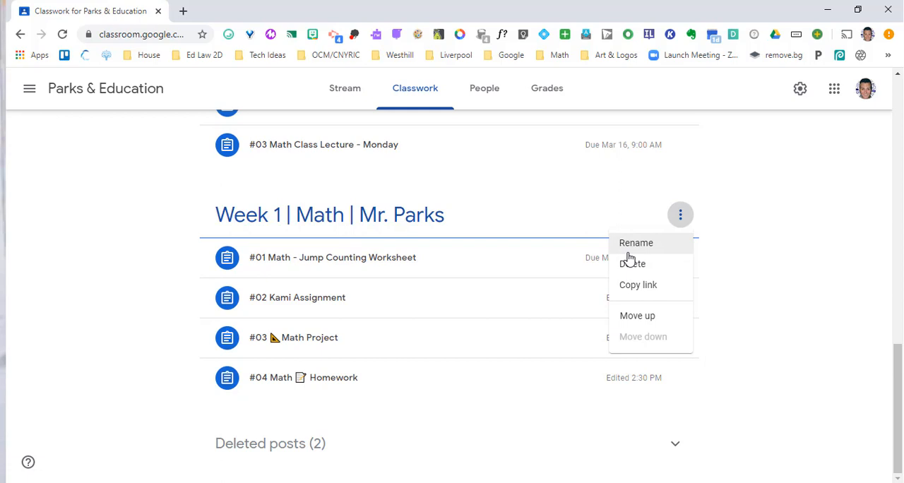
pyautogui.click(635, 242)
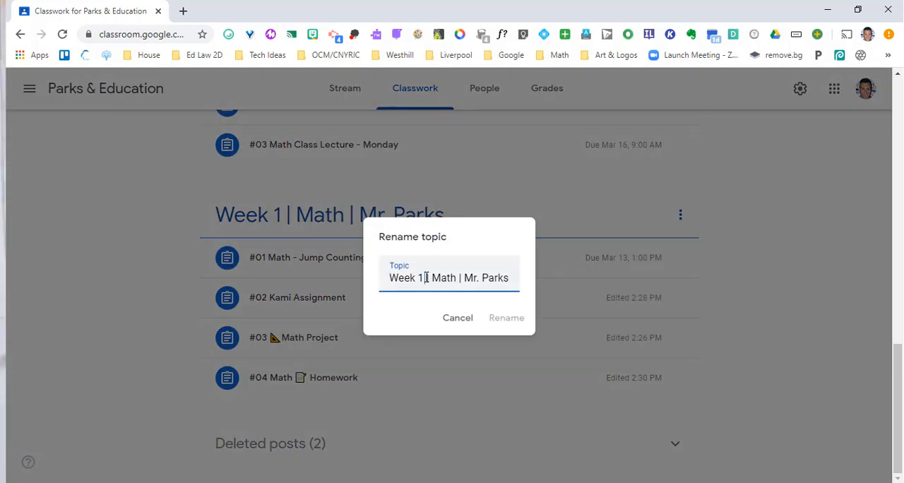
pyautogui.click(506, 317)
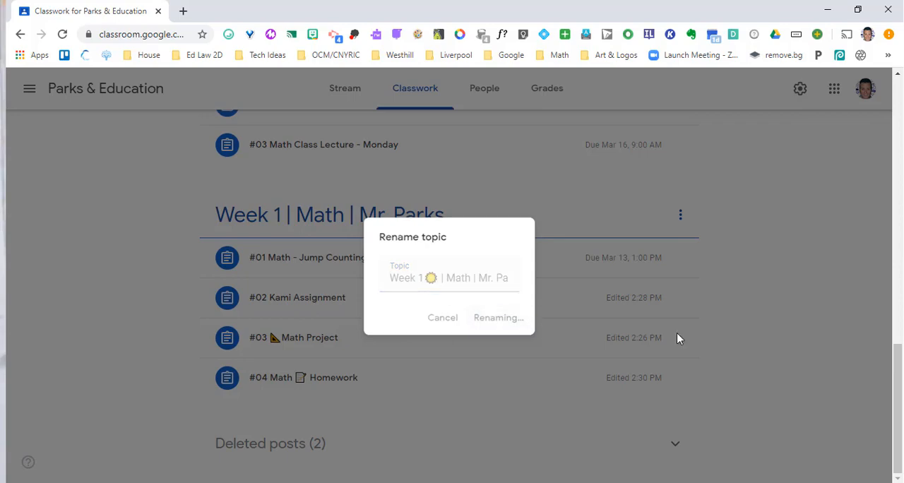
pyautogui.click(497, 317)
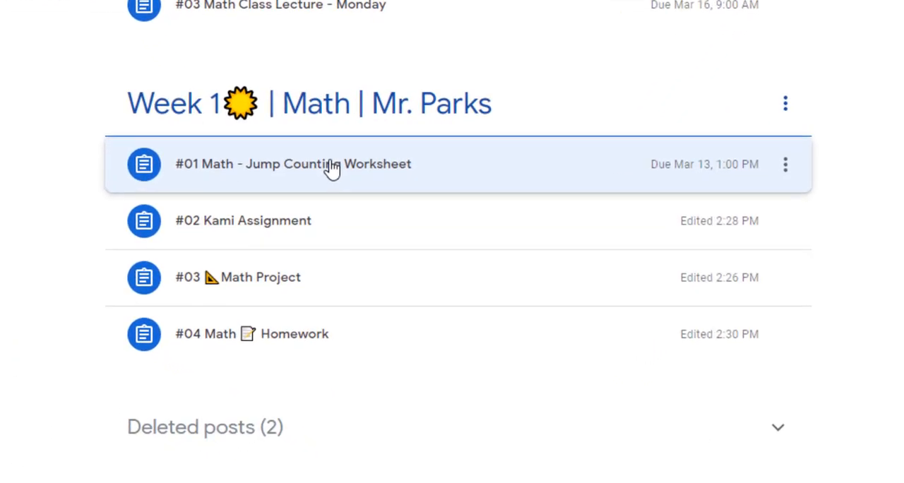
pyautogui.click(292, 164)
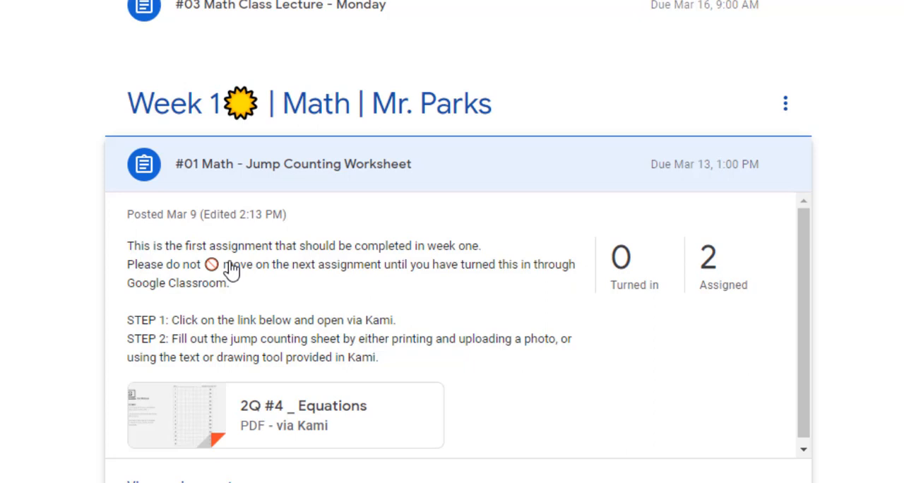
pyautogui.moveTo(212, 276)
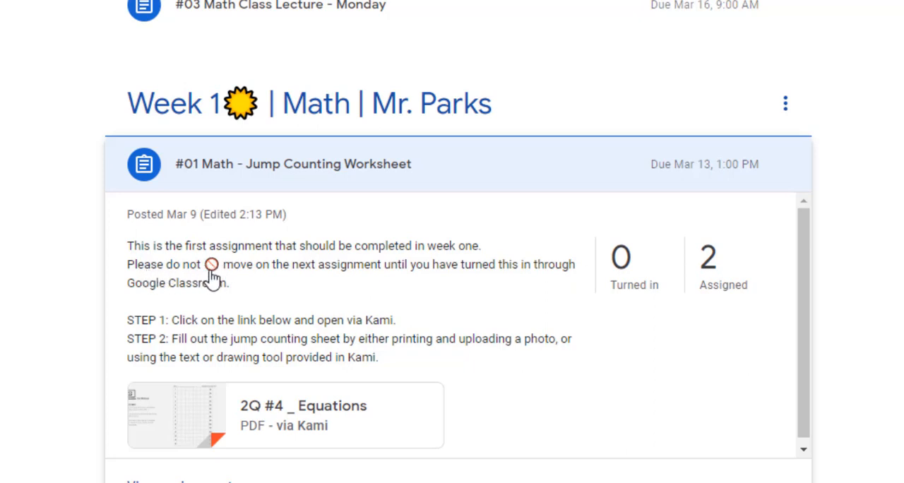
pyautogui.moveTo(215, 285)
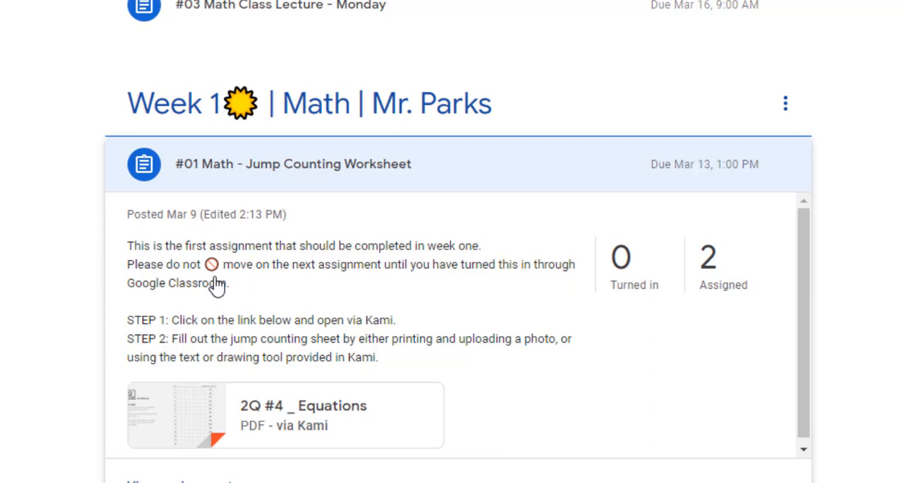
pyautogui.moveTo(213, 289)
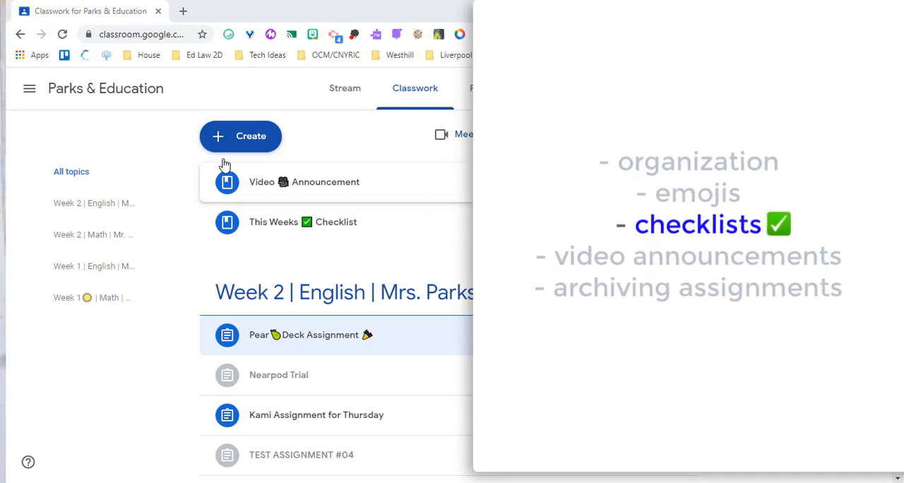
# Step: Expand the This Weeks ✅ Checklist material to read its three numbered tasks
pyautogui.click(240, 136)
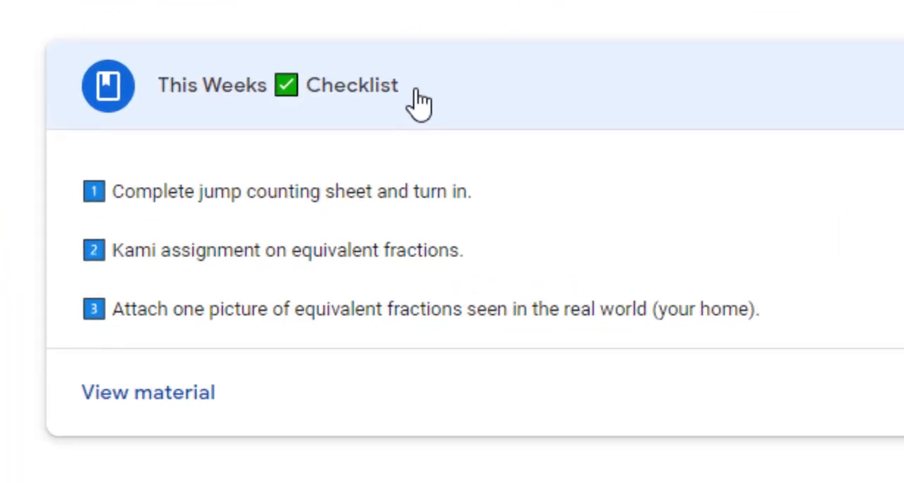
pyautogui.moveTo(110, 254)
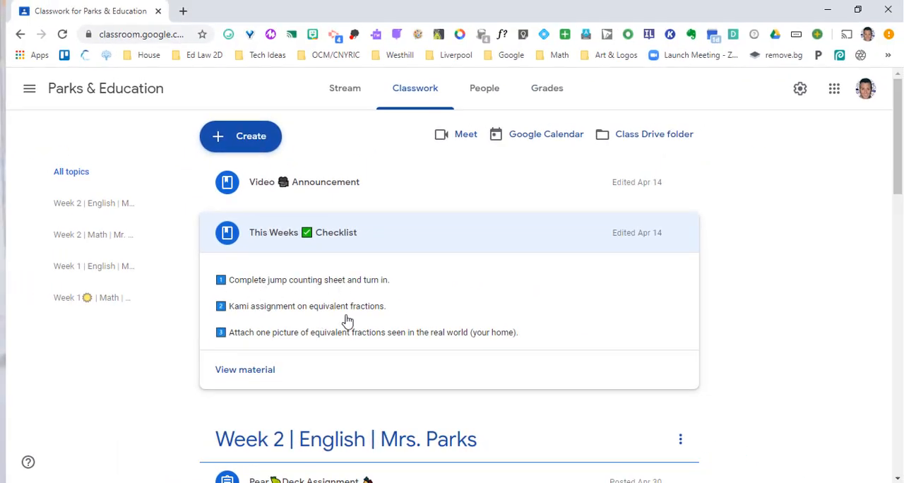
pyautogui.moveTo(313, 333)
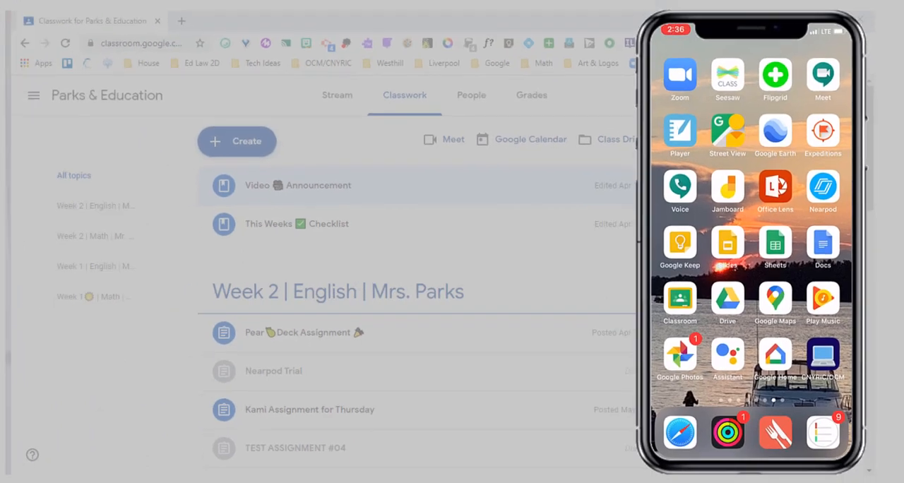
# Step: Record a short video announcement on the phone
pyautogui.click(679, 297)
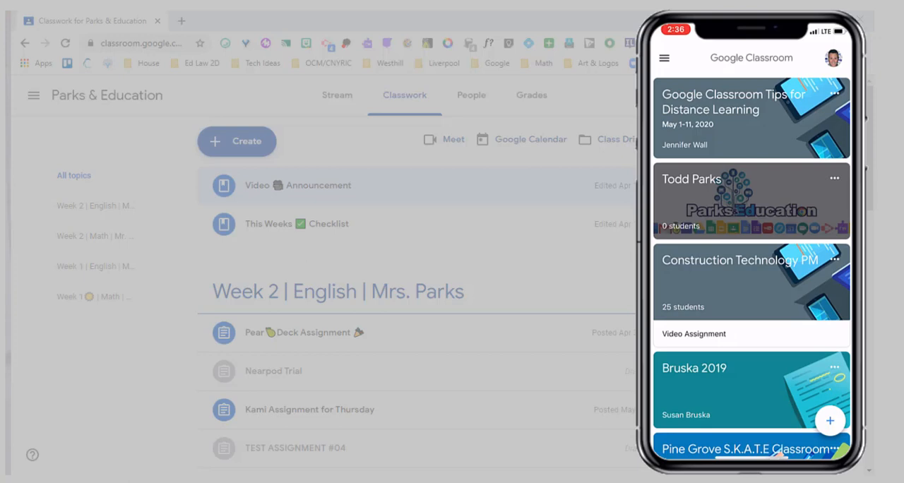
pyautogui.scroll(-3)
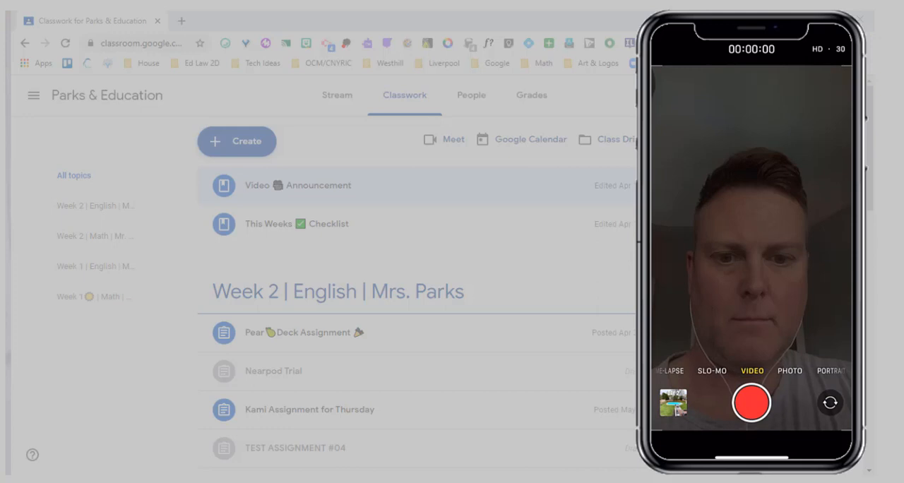
pyautogui.click(751, 403)
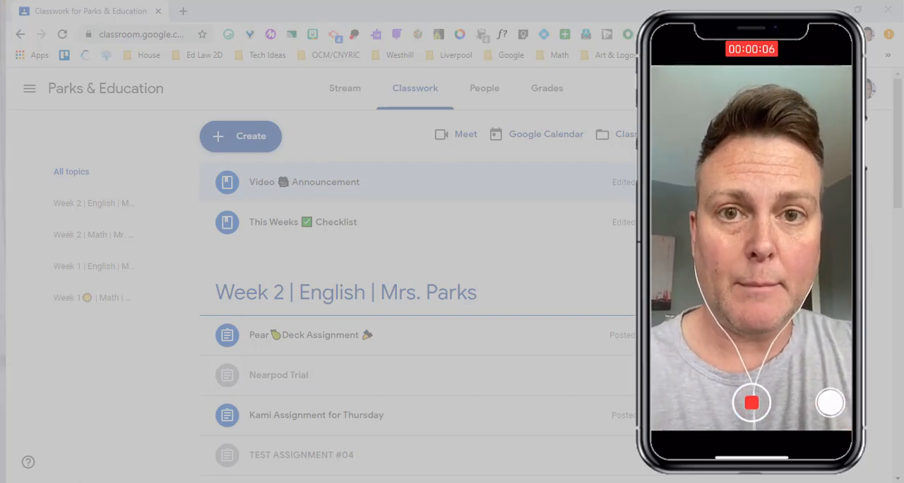
pyautogui.click(751, 403)
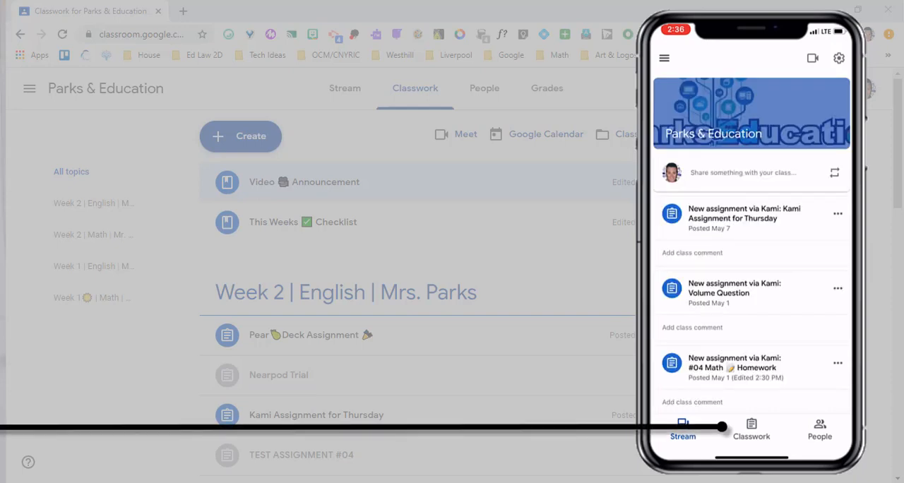
# Step: Post a 'Video 🎥 Announcement' material with the recorded video to Parks & Education
pyautogui.click(750, 429)
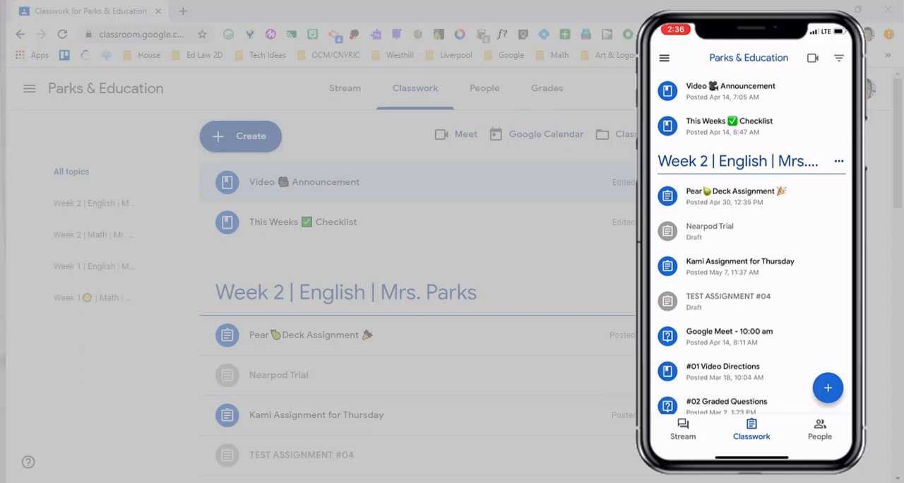
pyautogui.click(827, 388)
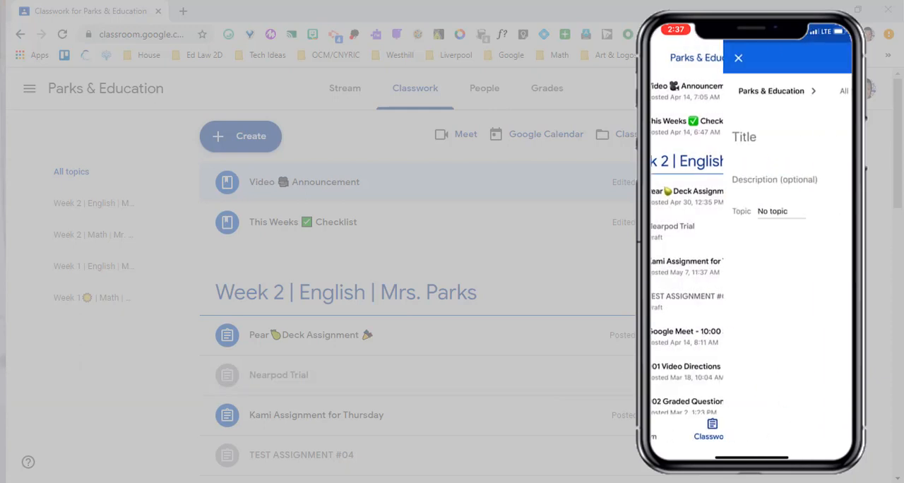
pyautogui.click(748, 136)
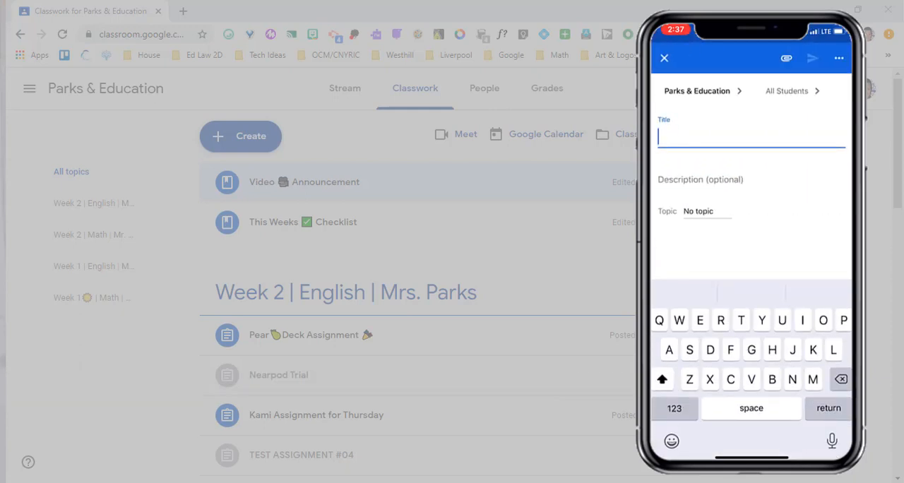
pyautogui.write('Video')
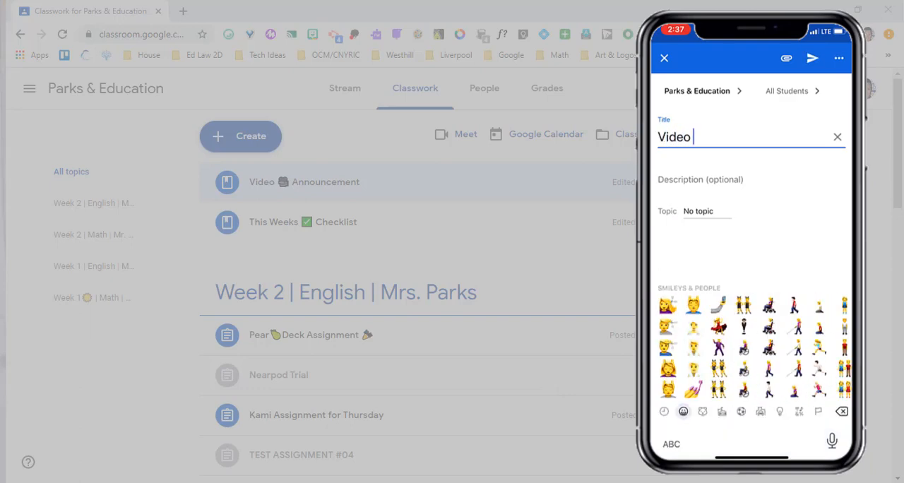
pyautogui.click(779, 411)
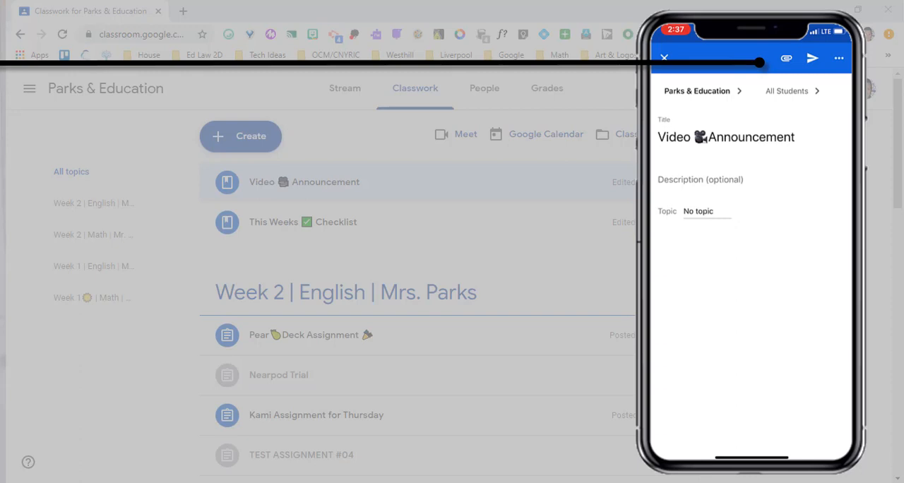
pyautogui.click(786, 58)
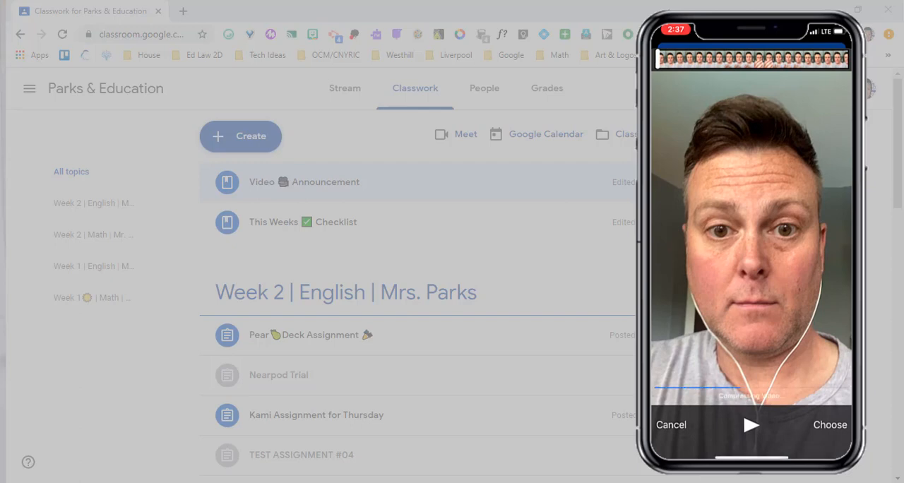
pyautogui.click(829, 424)
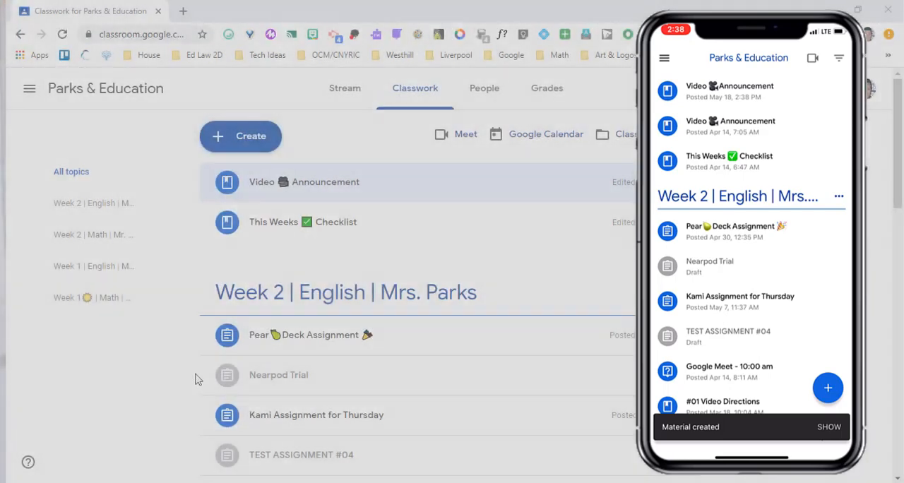
pyautogui.click(304, 181)
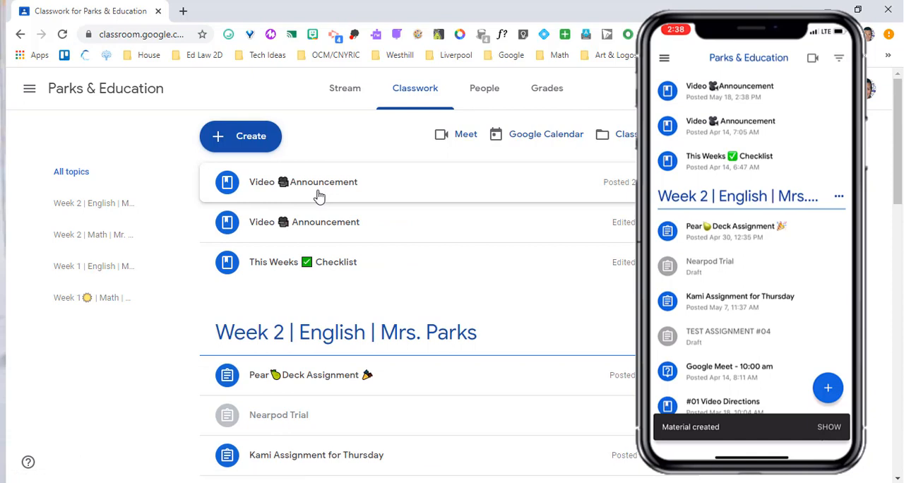
# Step: Open the phone-posted Video 🎥 Announcement on the computer's Classwork page
pyautogui.click(303, 181)
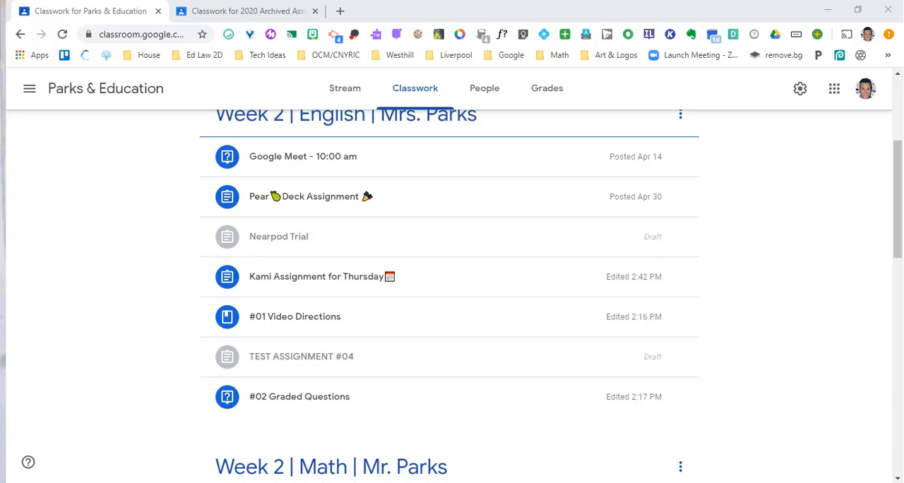
pyautogui.moveTo(293, 102)
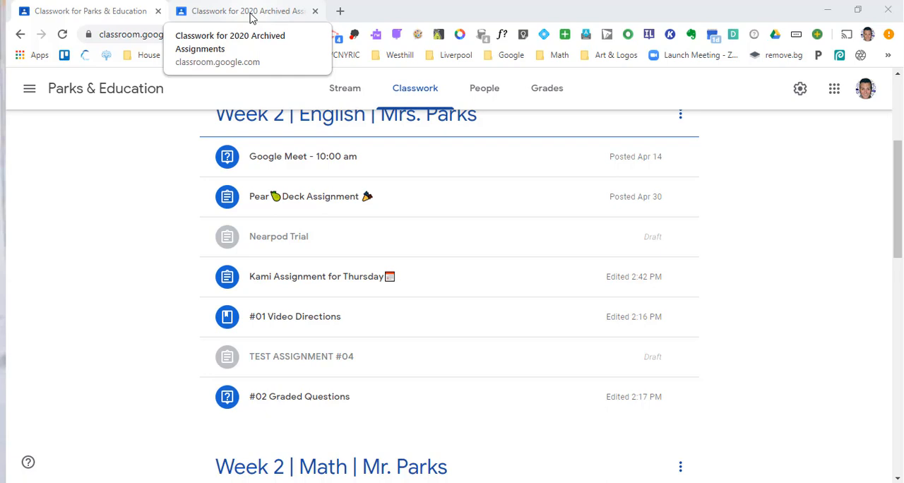
# Step: Open the 2020 Archived Assignments class's Classwork page and show its Create menu
pyautogui.click(244, 11)
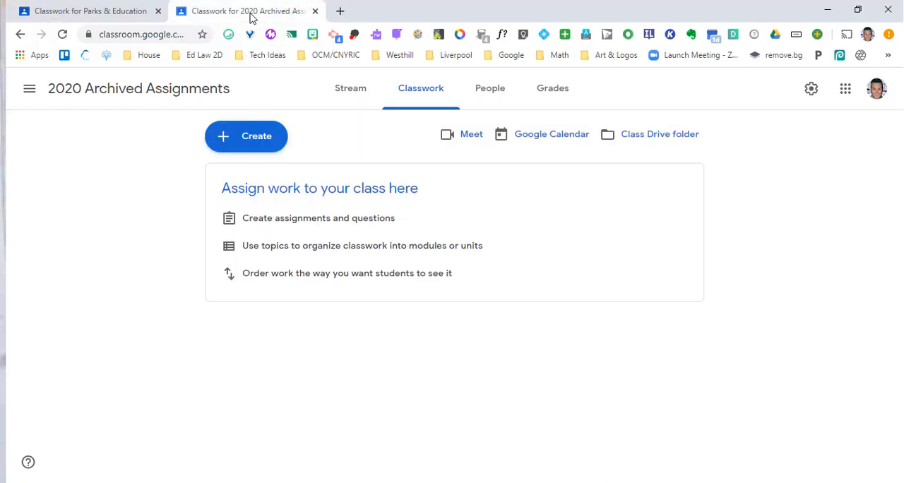
pyautogui.click(29, 89)
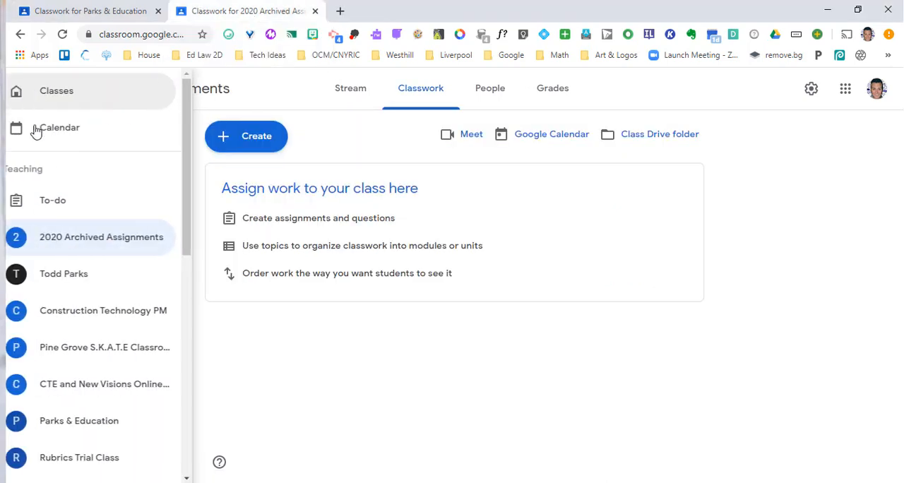
pyautogui.click(56, 91)
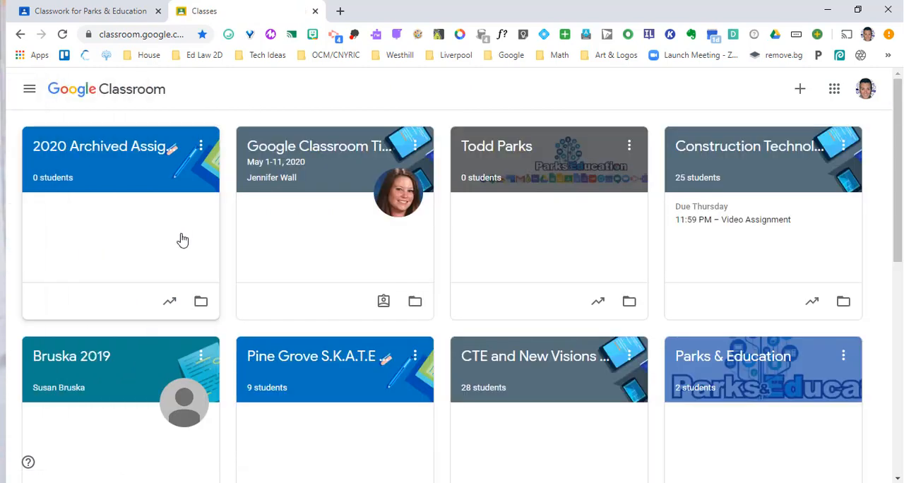
pyautogui.moveTo(64, 146)
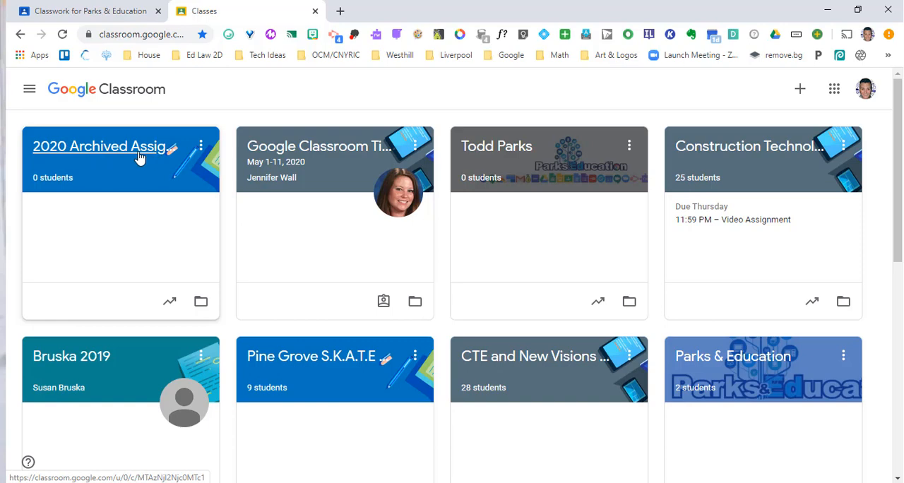
pyautogui.click(101, 147)
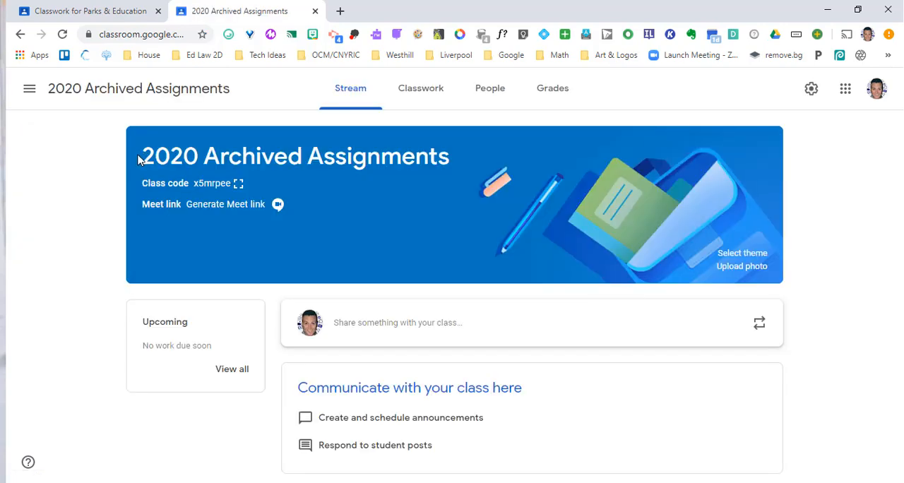
pyautogui.click(420, 87)
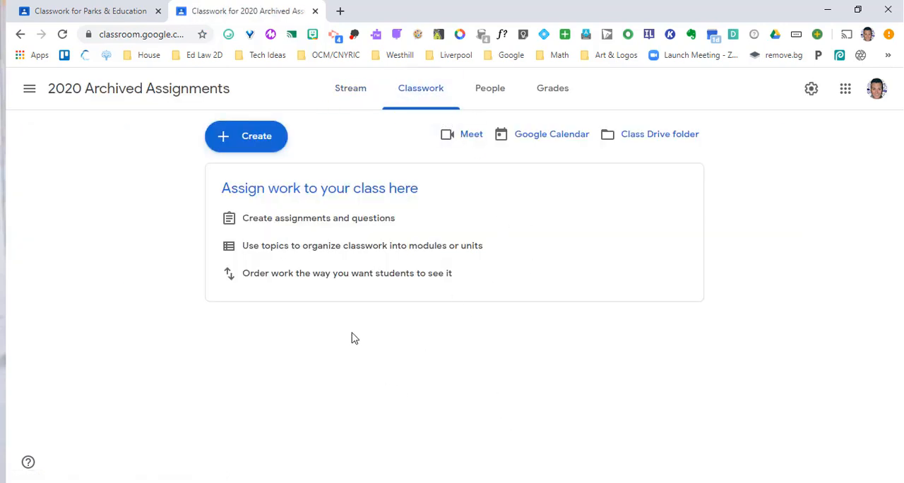
pyautogui.click(246, 136)
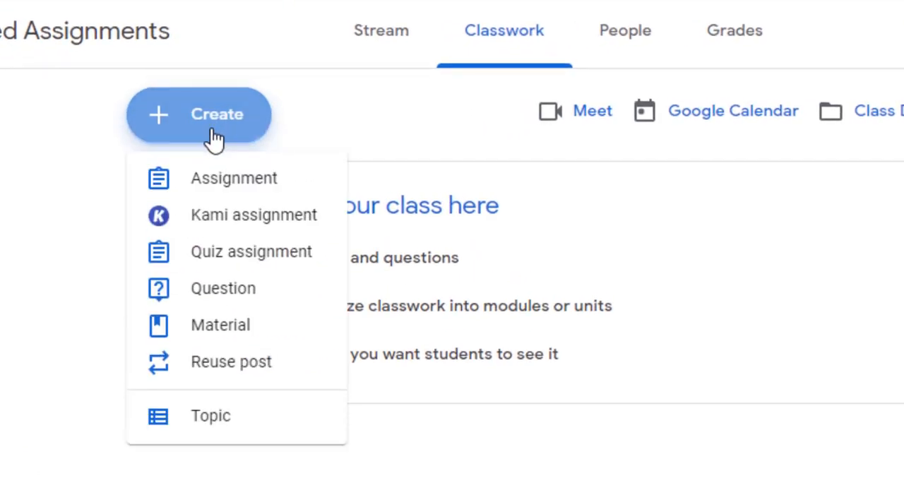
pyautogui.moveTo(214, 148)
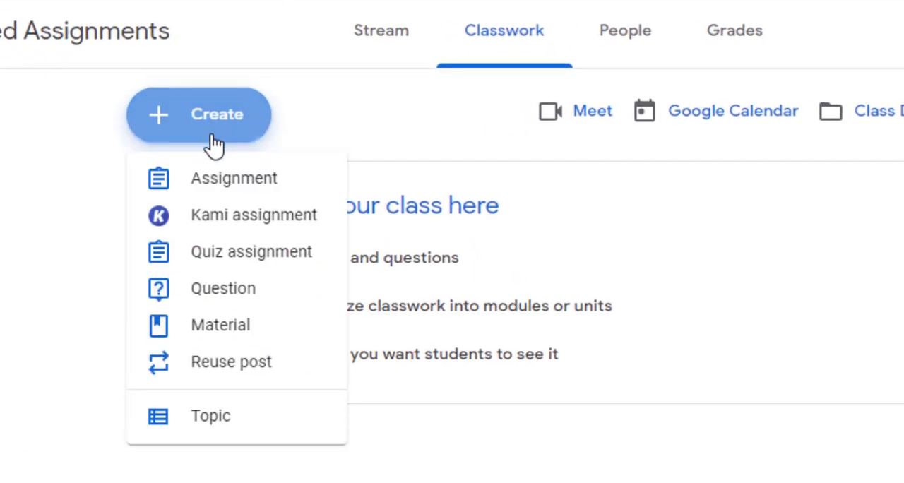
pyautogui.moveTo(215, 154)
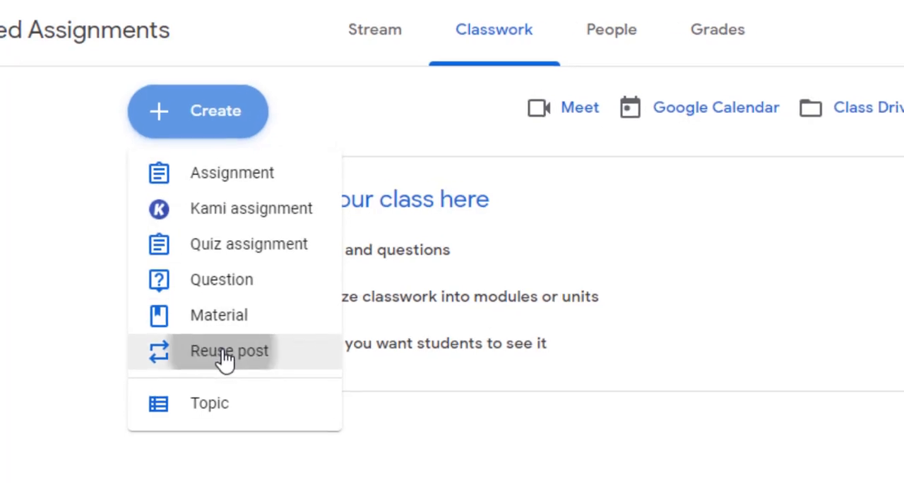
# Step: Reuse Kami Assignment for Thursday from Parks & Education and save it as a draft
pyautogui.click(229, 351)
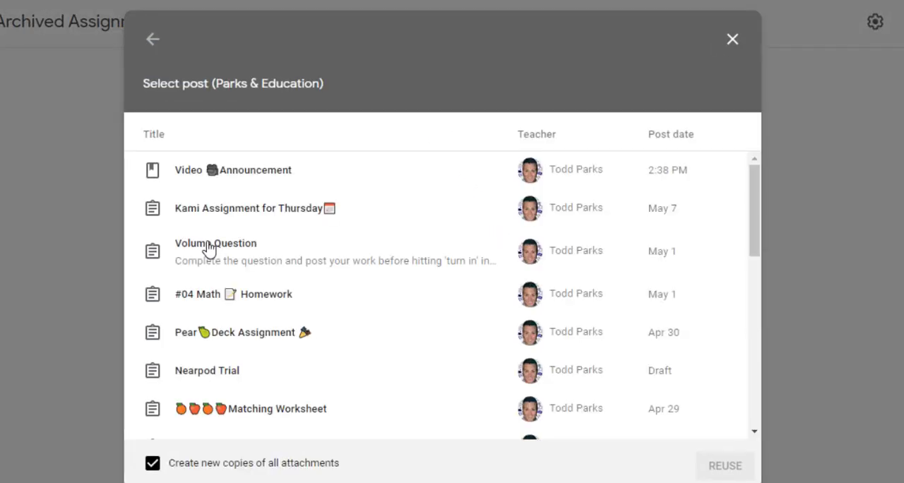
pyautogui.click(153, 39)
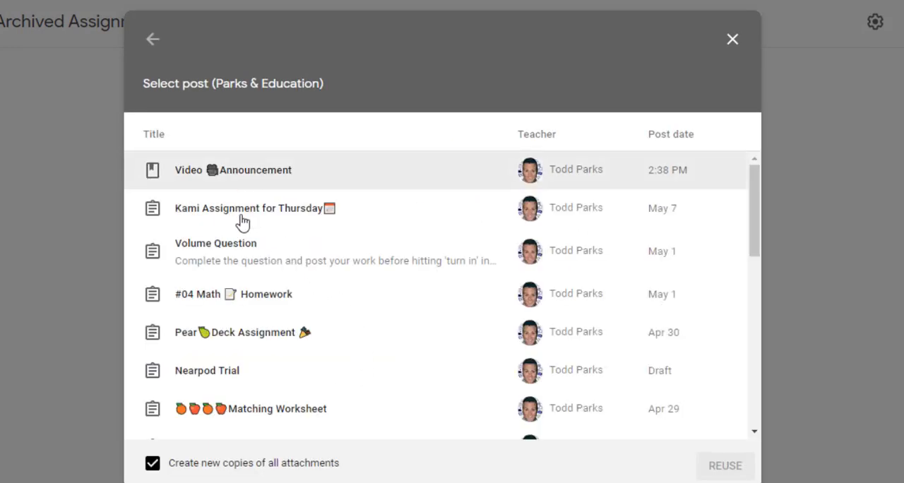
pyautogui.moveTo(265, 212)
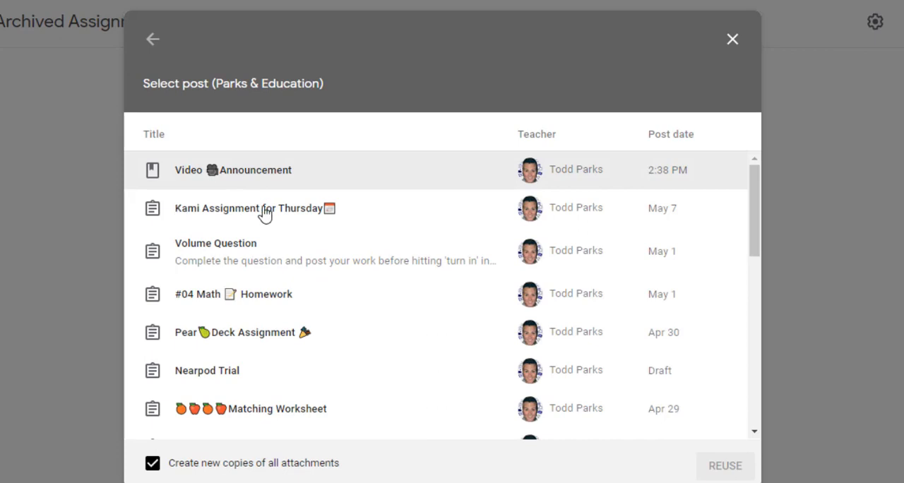
pyautogui.click(254, 208)
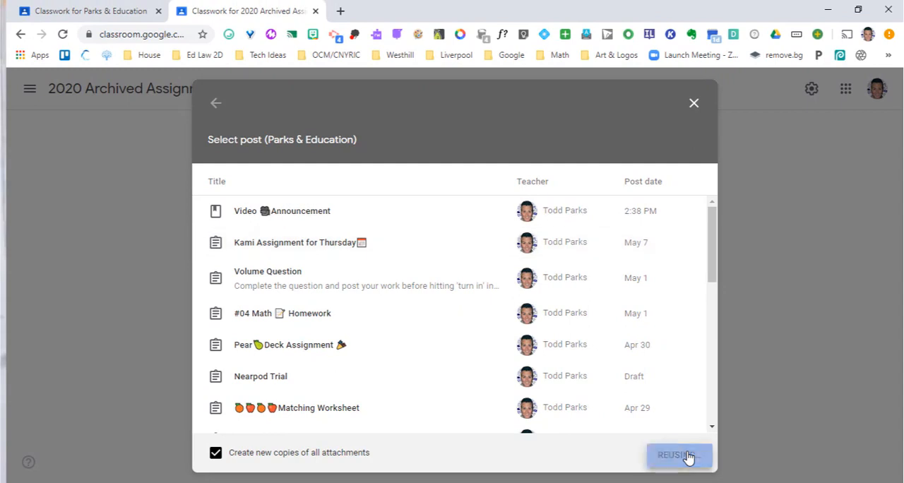
pyautogui.click(678, 454)
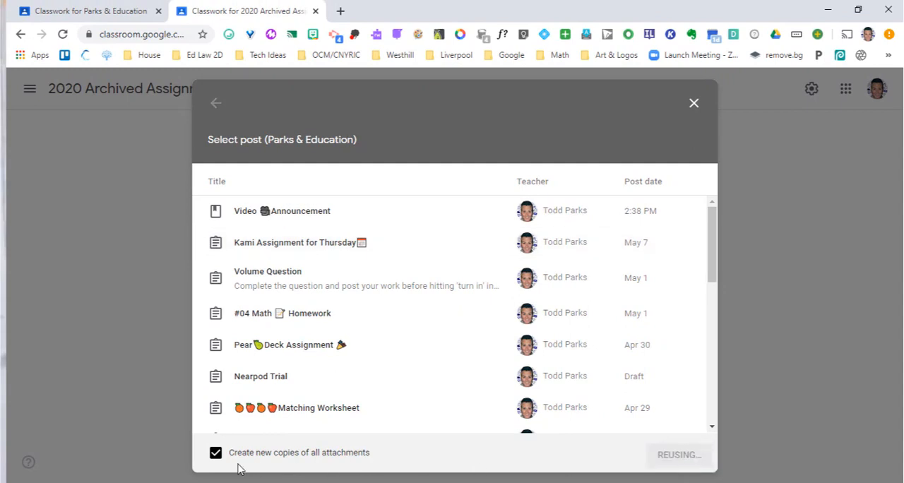
pyautogui.click(678, 454)
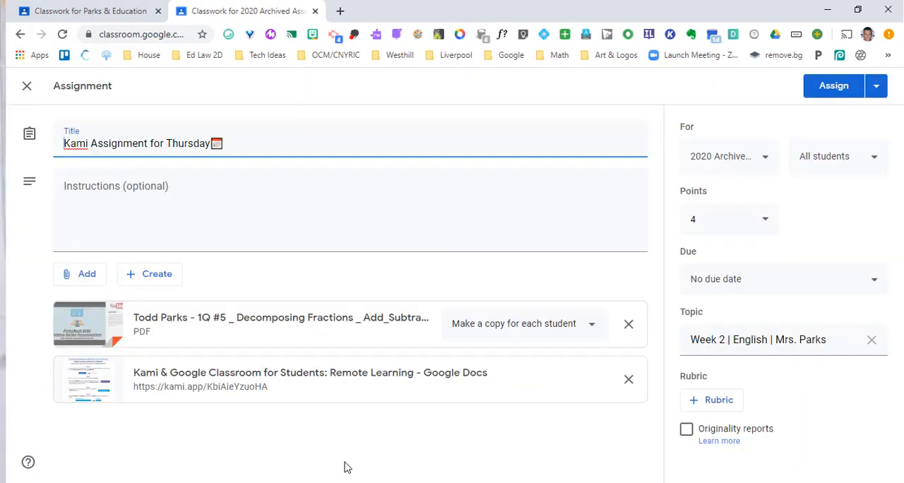
pyautogui.click(876, 86)
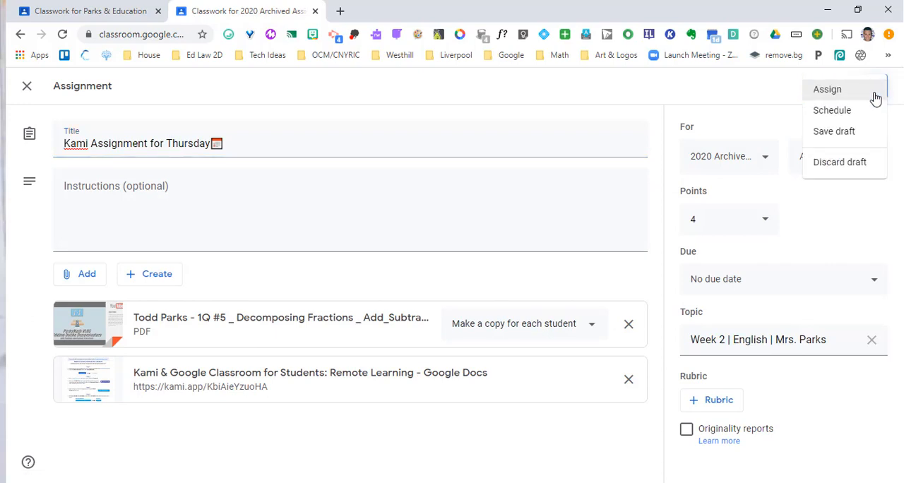
pyautogui.moveTo(834, 131)
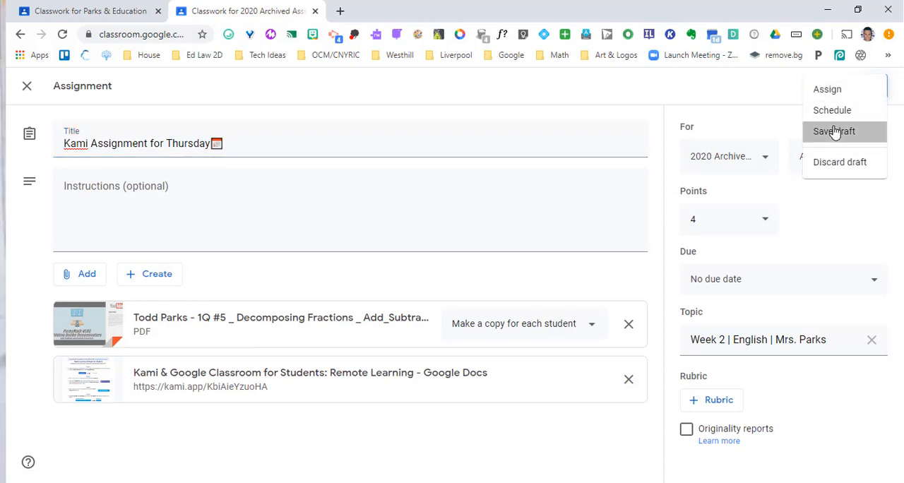
pyautogui.click(834, 131)
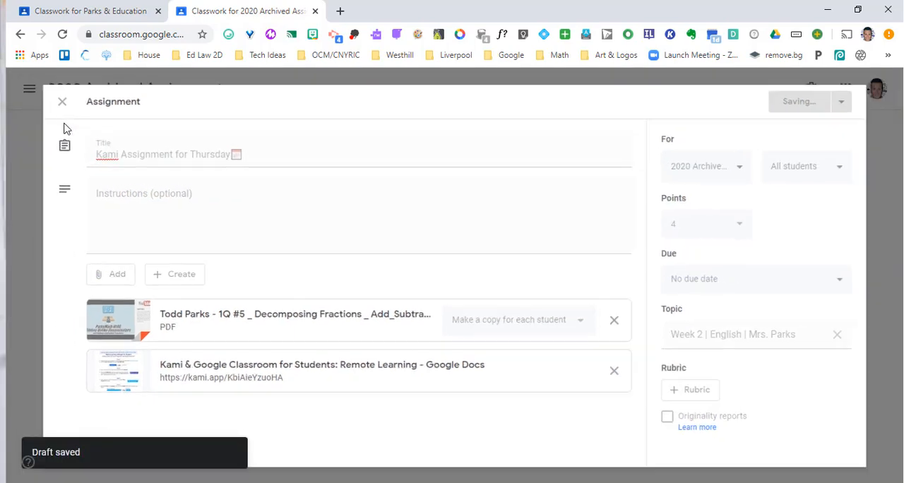
# Step: Close the editor, check the draft under Week 2 English, then switch to Parks & Education
pyautogui.click(62, 100)
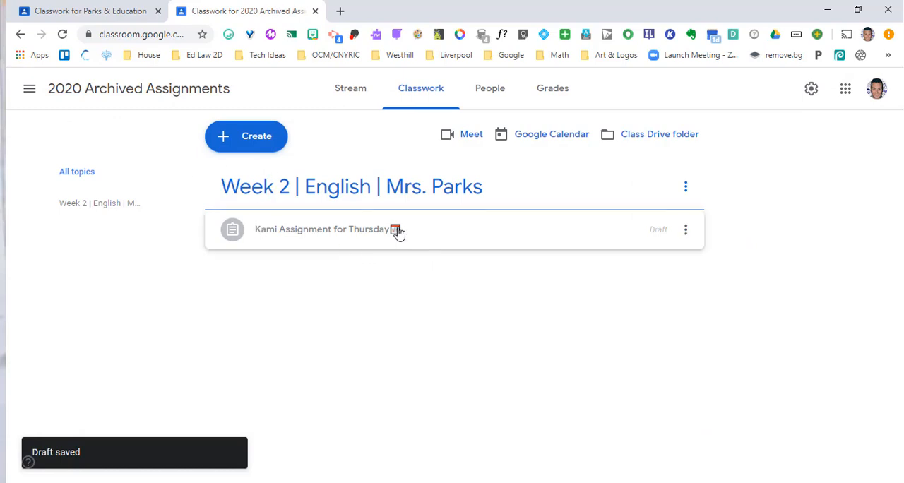
pyautogui.moveTo(472, 209)
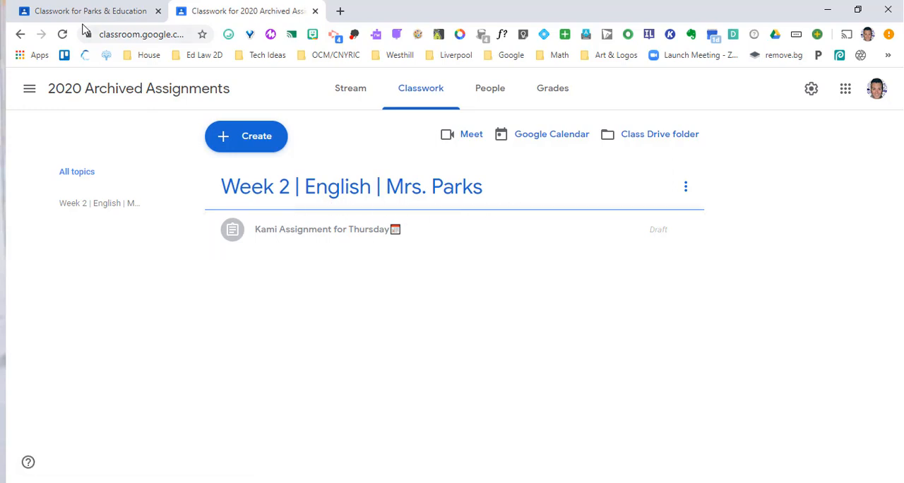
pyautogui.click(85, 10)
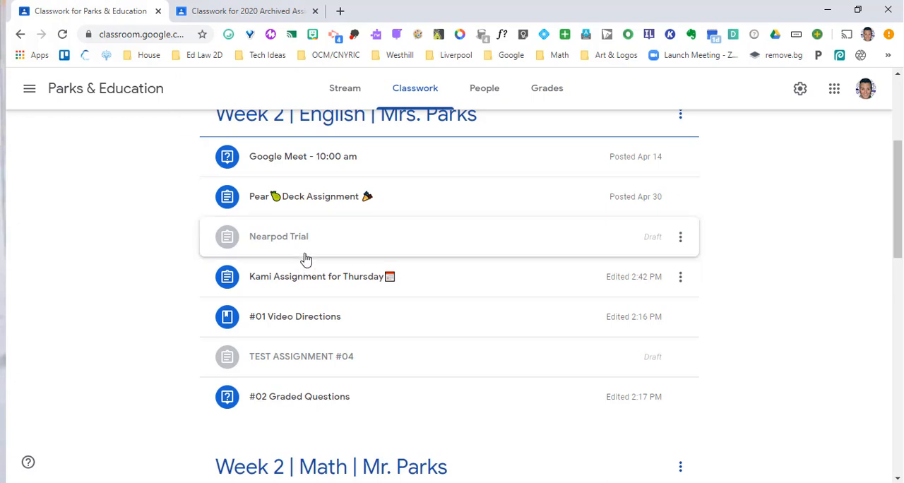
pyautogui.click(243, 11)
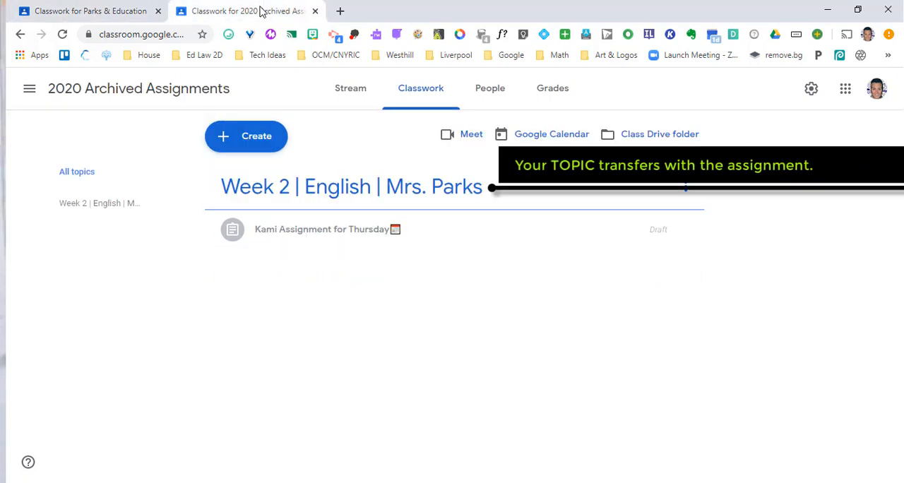
pyautogui.moveTo(326, 31)
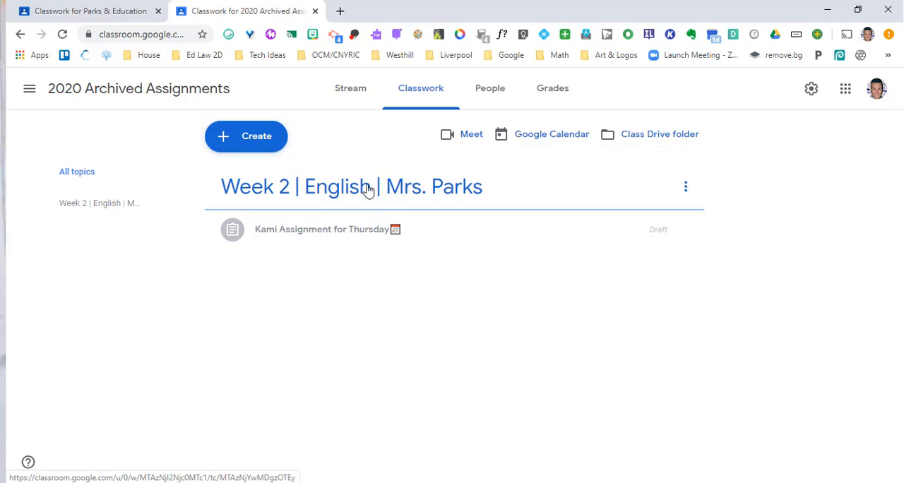
pyautogui.moveTo(85, 10)
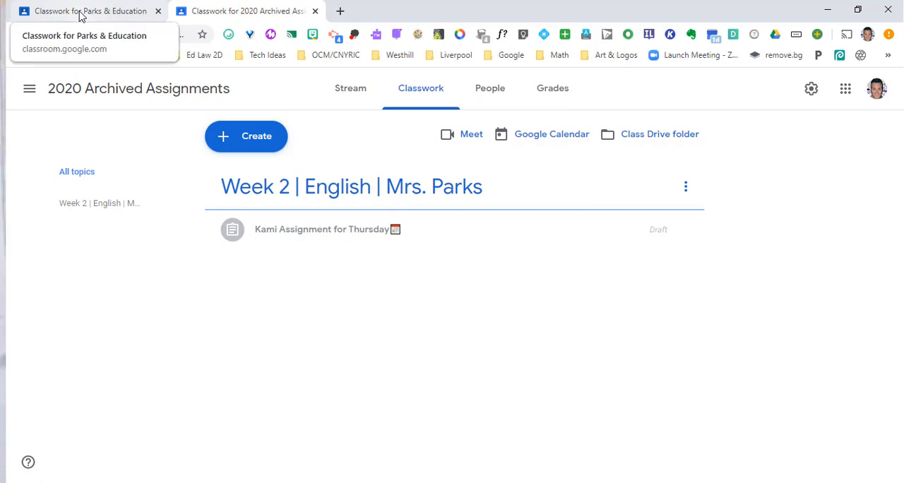
pyautogui.click(85, 11)
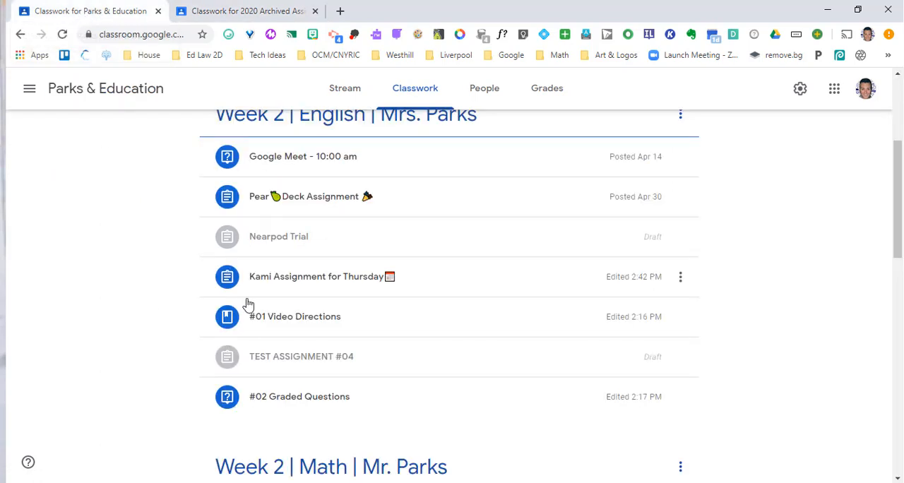
# Step: Delete Kami Assignment for Thursday from Parks & Education, then check the archived draft copy
pyautogui.click(680, 276)
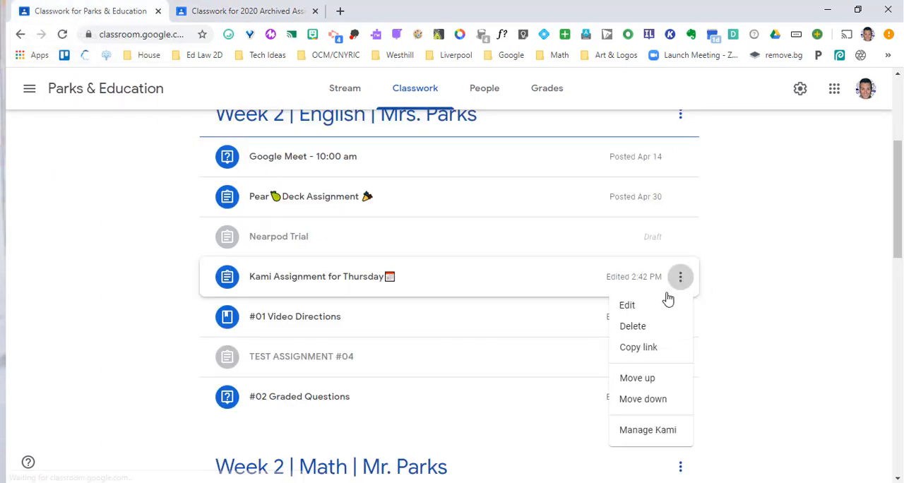
pyautogui.click(633, 325)
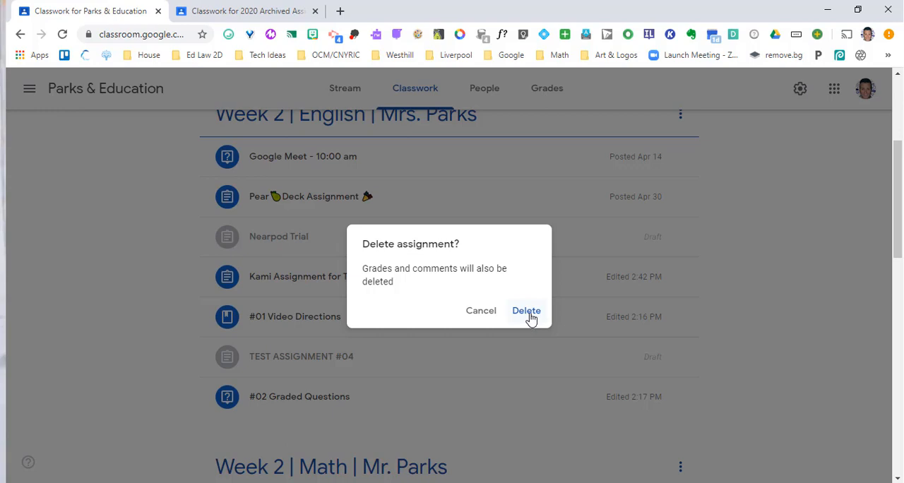
pyautogui.click(526, 311)
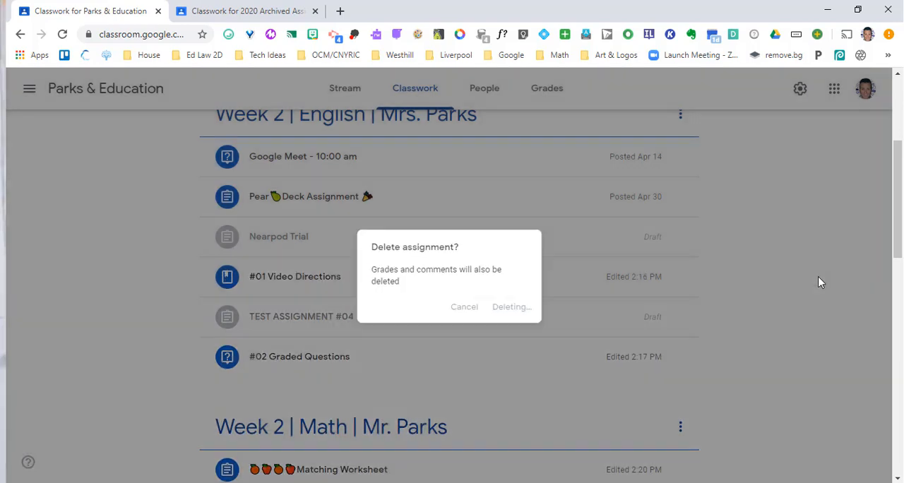
pyautogui.click(247, 11)
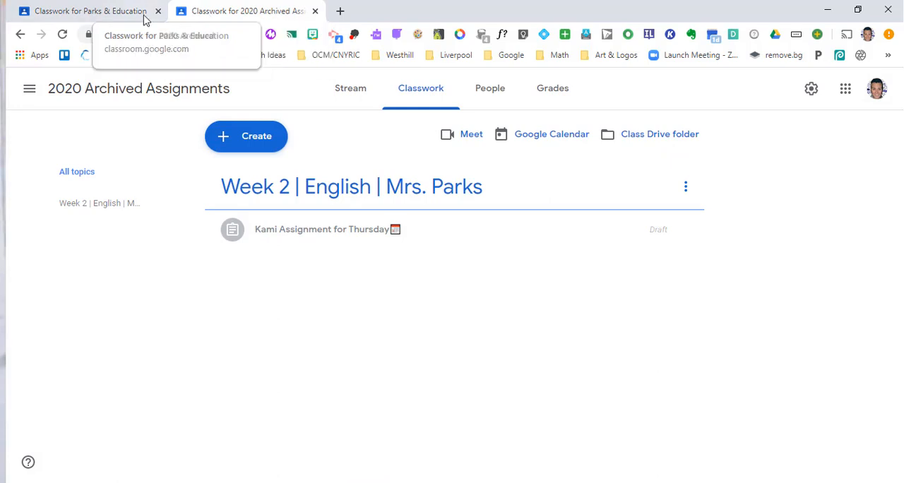
pyautogui.click(84, 10)
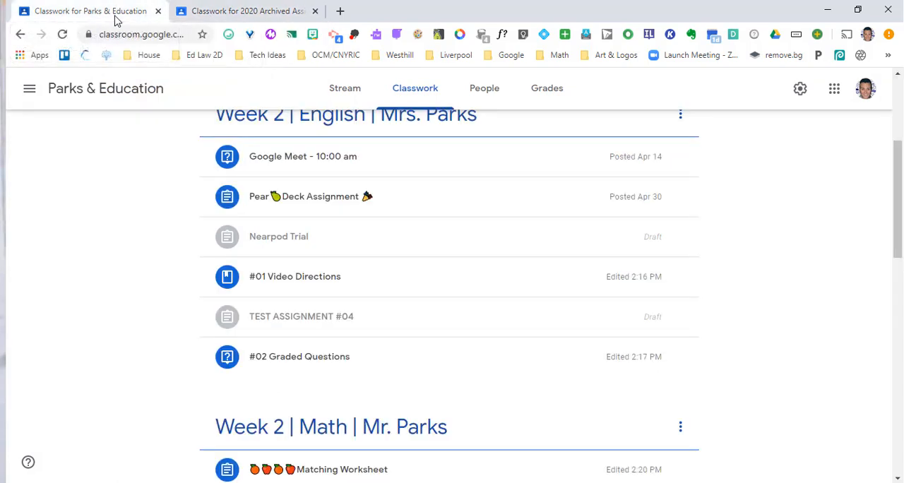